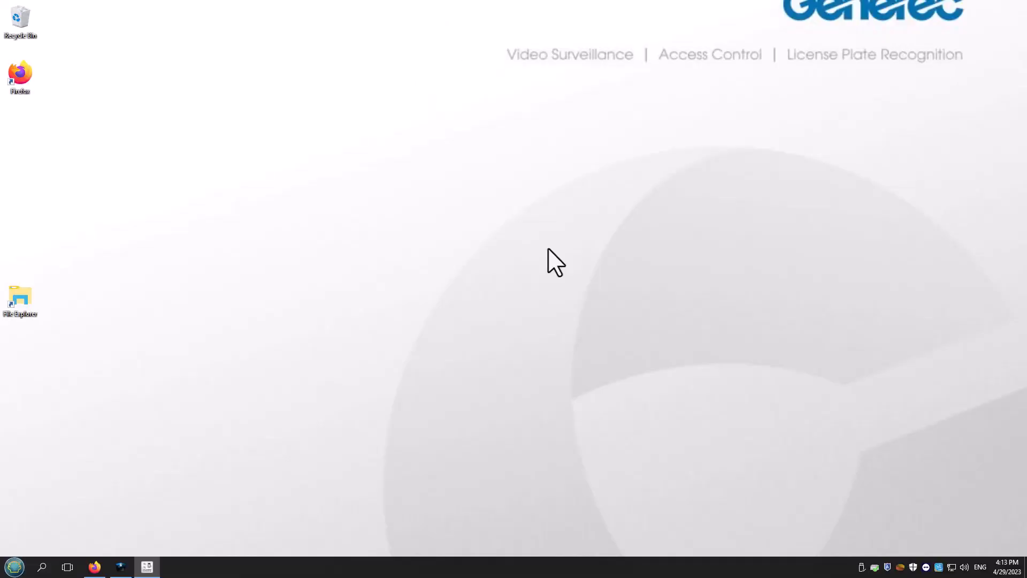
pyautogui.moveTo(77, 309)
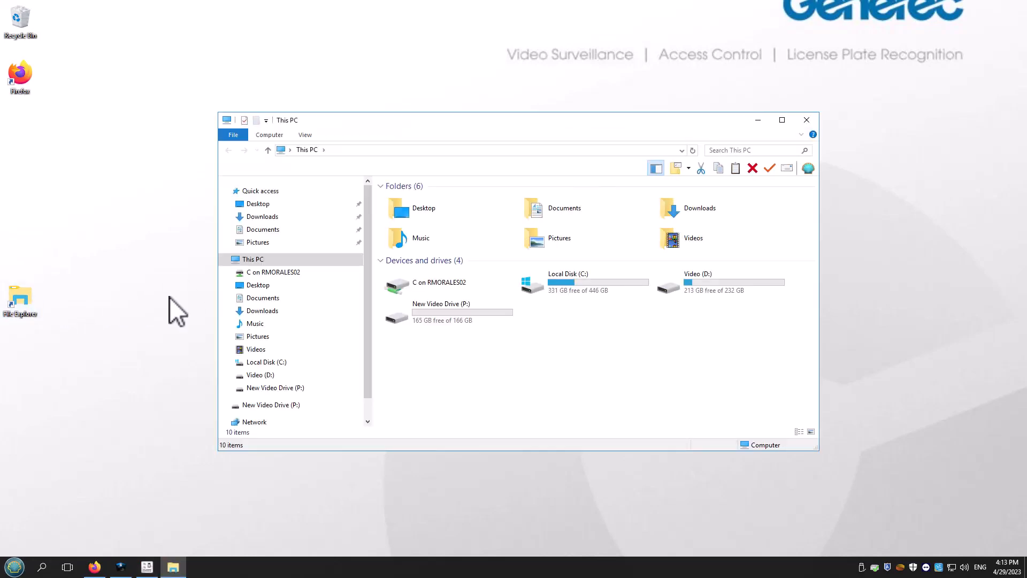
# Step: Browse Video (D:) to VideoArchives > Archiver > ParkingPTZ-Camera-01 to show its two day folders
pyautogui.doubleClick(698, 284)
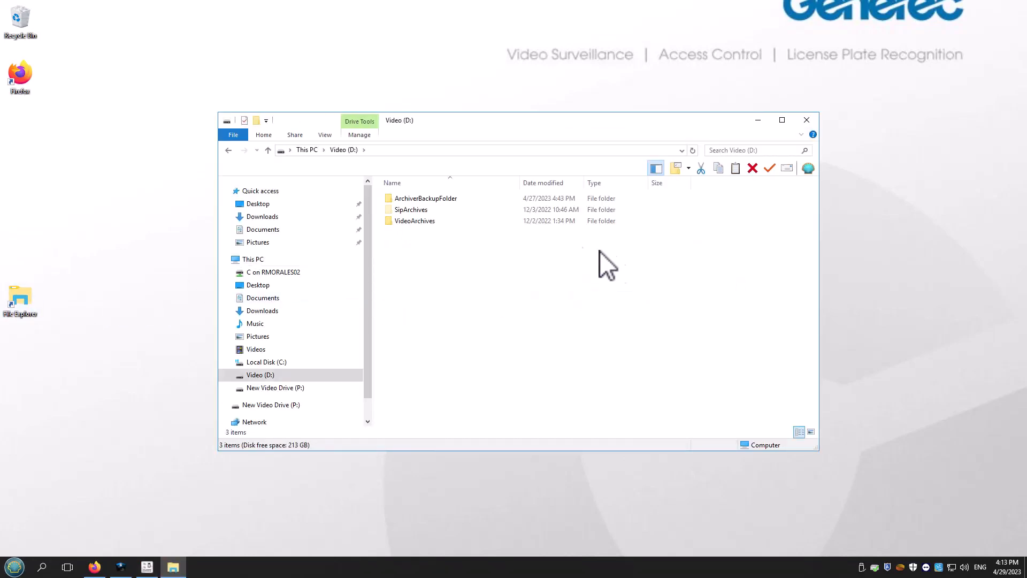
pyautogui.doubleClick(416, 221)
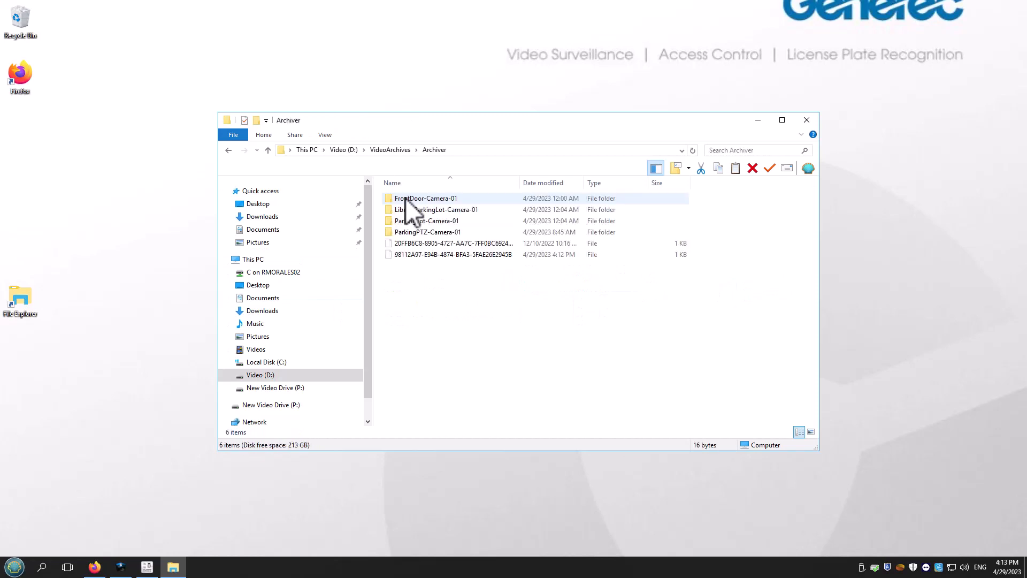
pyautogui.doubleClick(426, 231)
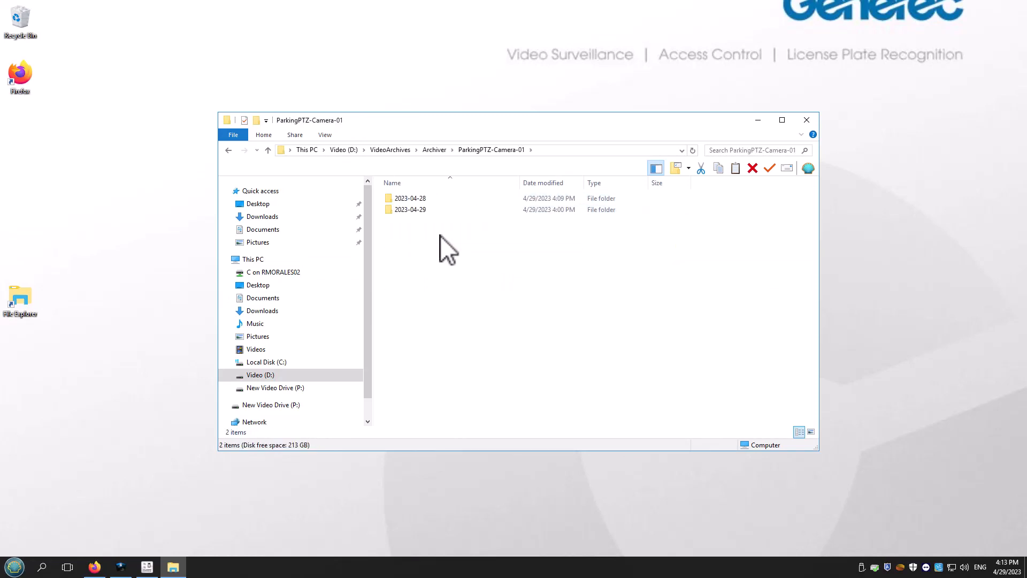
# Step: Cut the 2023-04-28 day folder and paste it into P:\VideoArchives\Archiver
pyautogui.rightClick(410, 198)
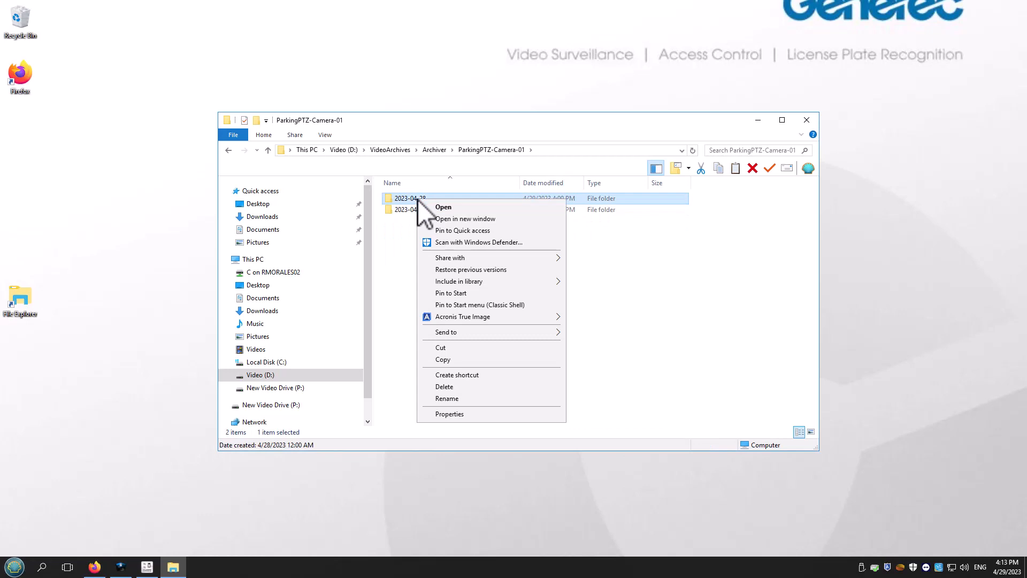
pyautogui.moveTo(449, 362)
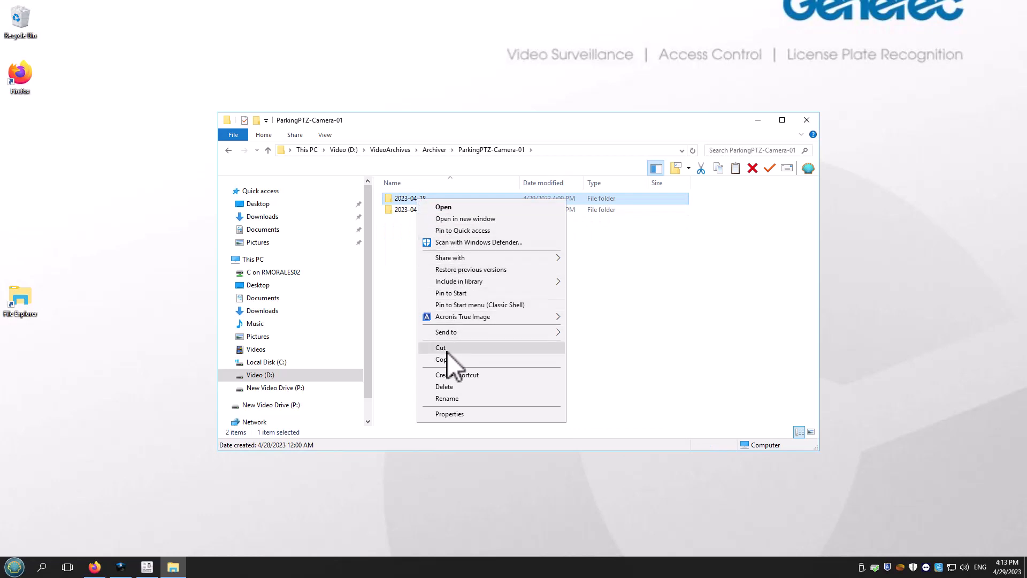
pyautogui.click(275, 387)
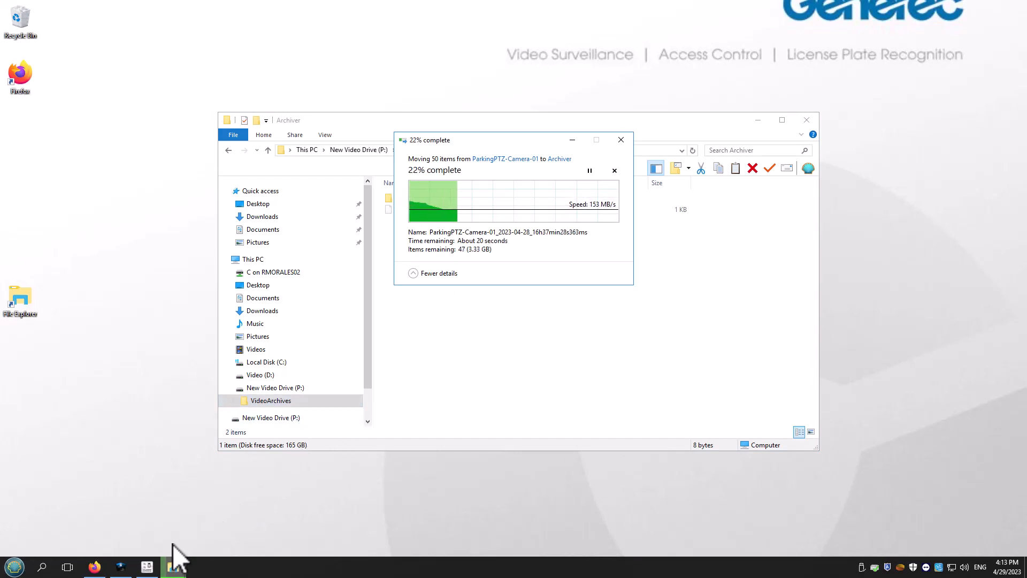
pyautogui.click(145, 566)
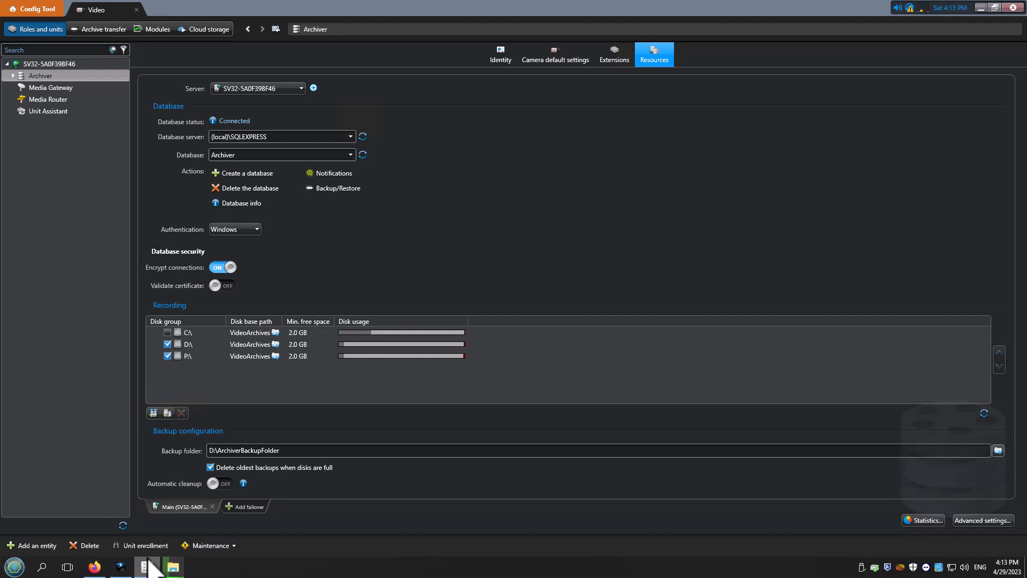
pyautogui.rightClick(41, 75)
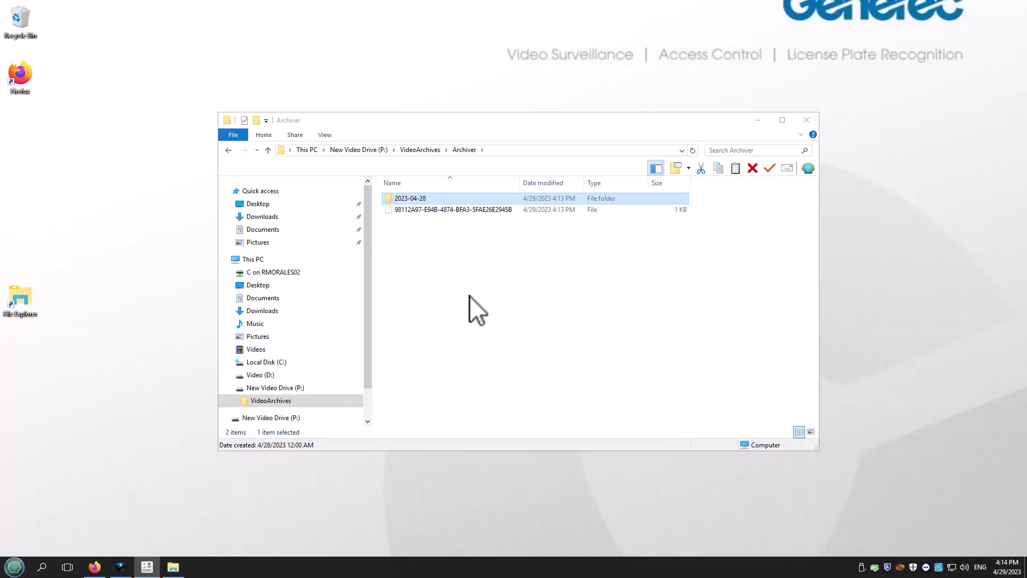
# Step: Launch VideoFileAnalyzer from C:\Program Files (x86)\Genetec Security Center 5.11
pyautogui.click(266, 361)
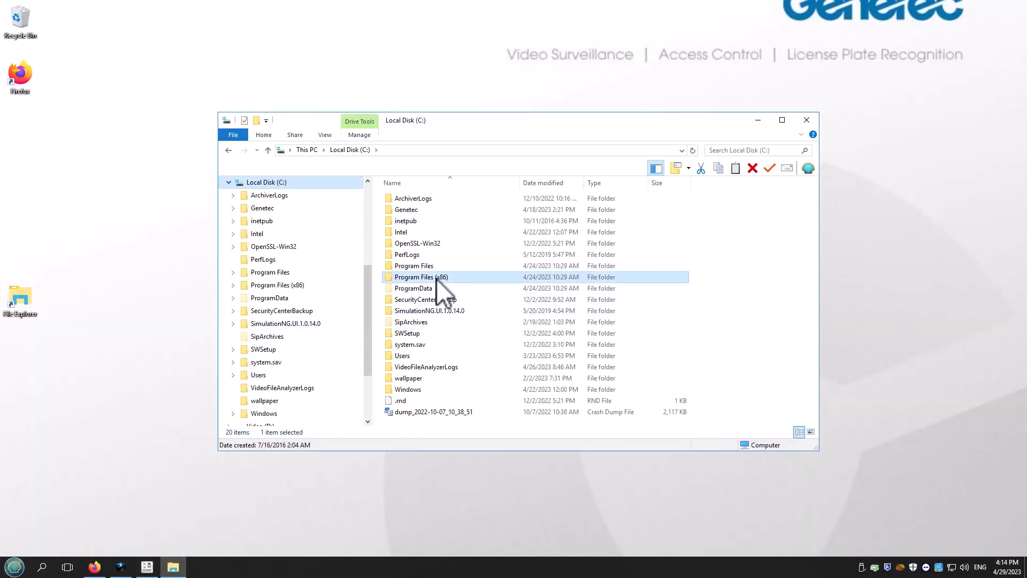
pyautogui.doubleClick(414, 276)
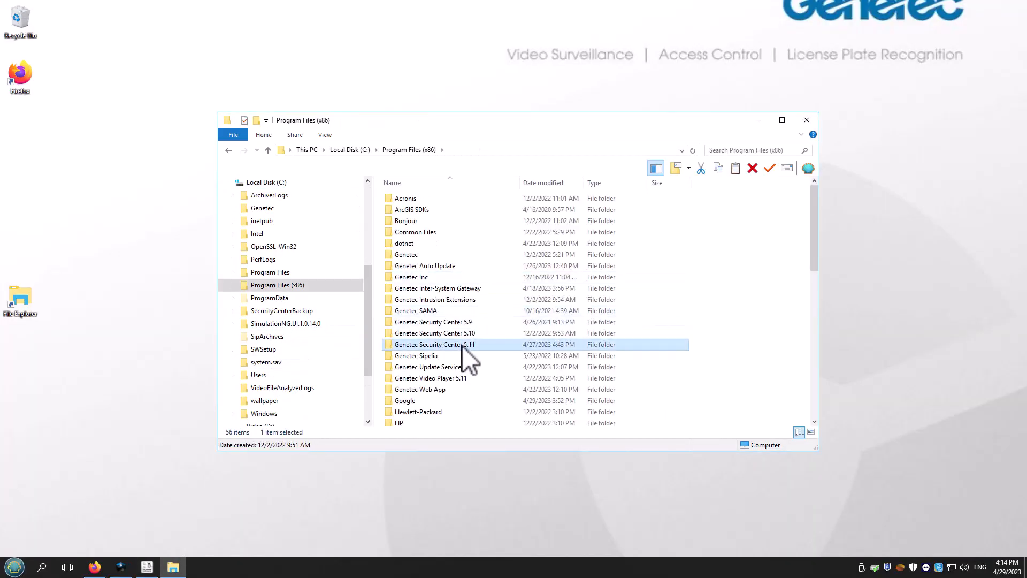
pyautogui.doubleClick(434, 344)
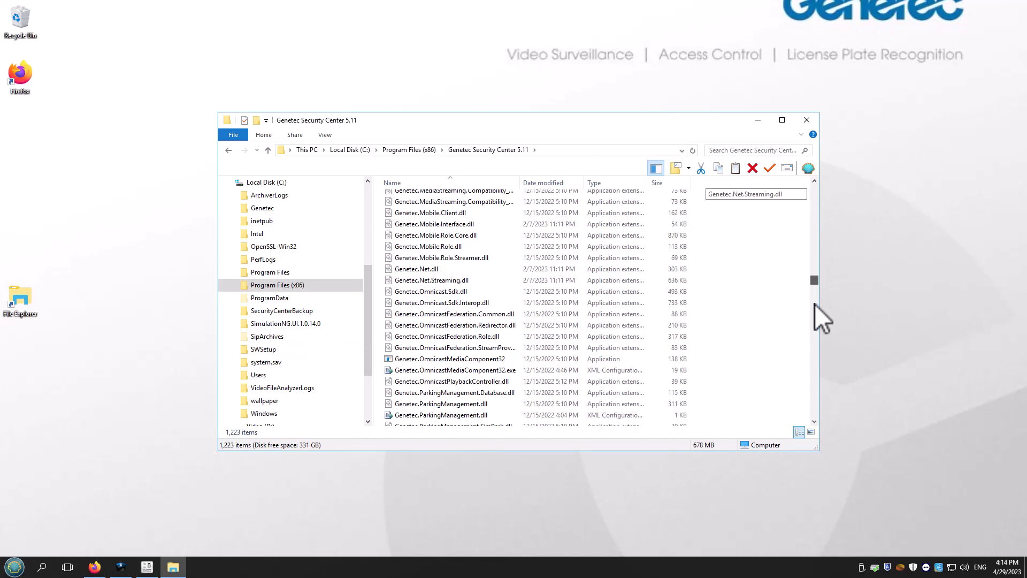
pyautogui.scroll(-3)
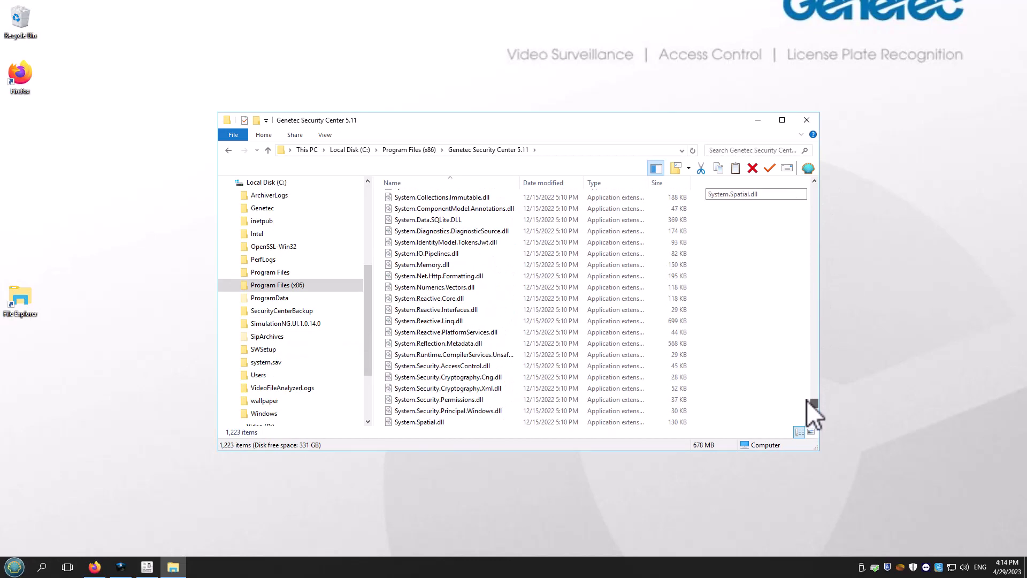
pyautogui.scroll(-3)
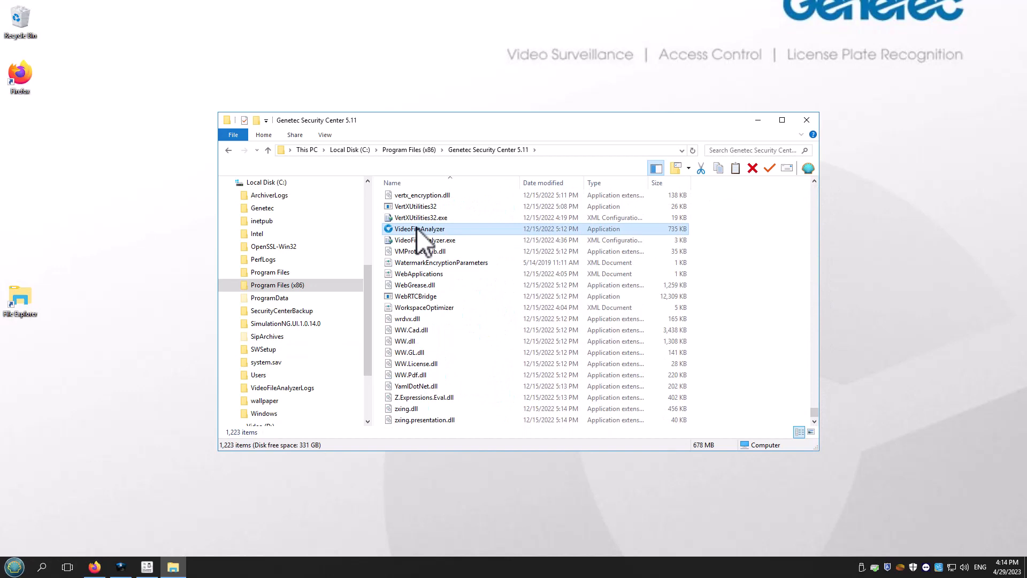
pyautogui.click(419, 228)
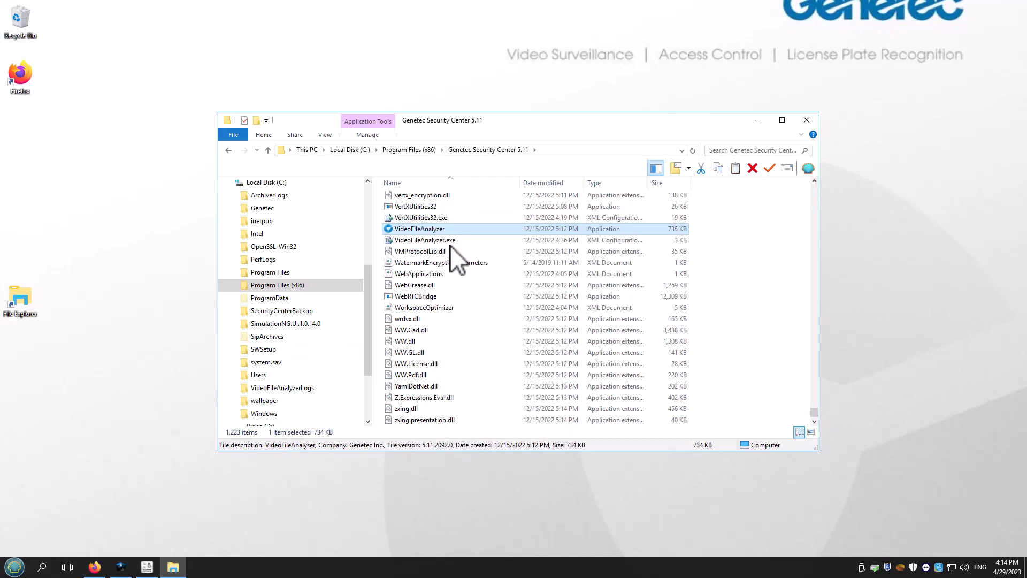
pyautogui.doubleClick(419, 229)
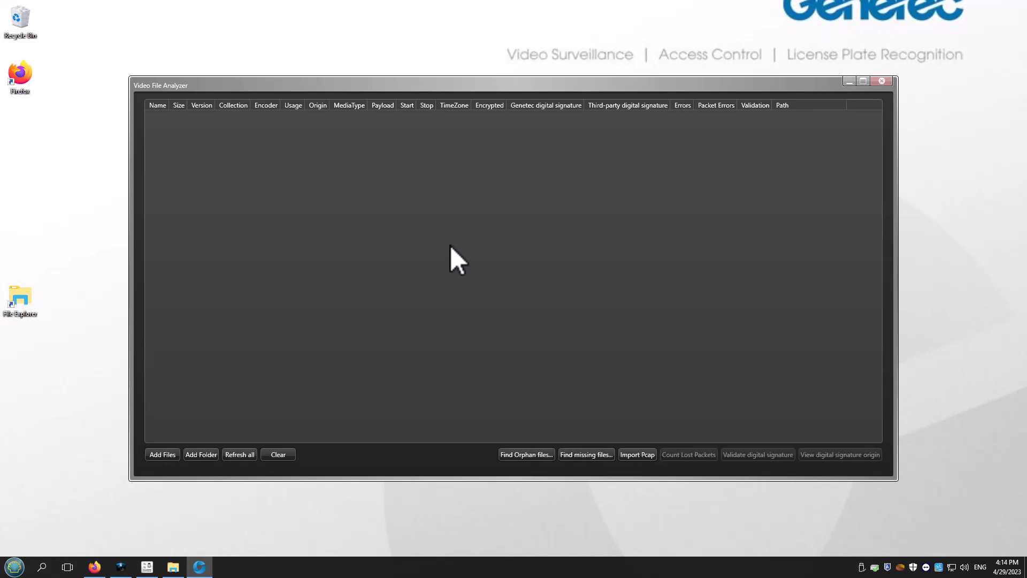
pyautogui.moveTo(554, 451)
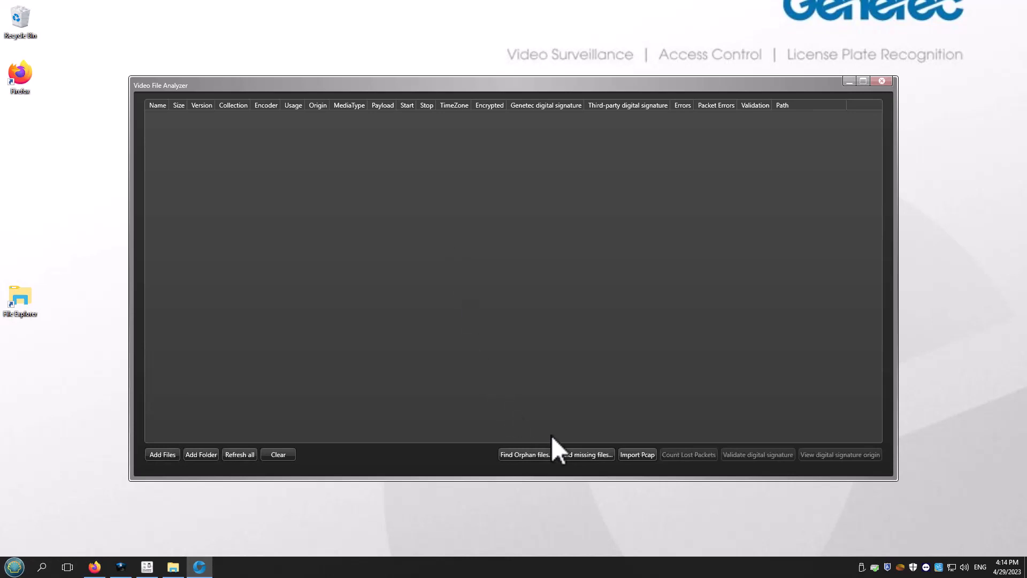
# Step: Search the local SQLEXPRESS Archiver database for missing files and delete all 49 entries
pyautogui.click(585, 454)
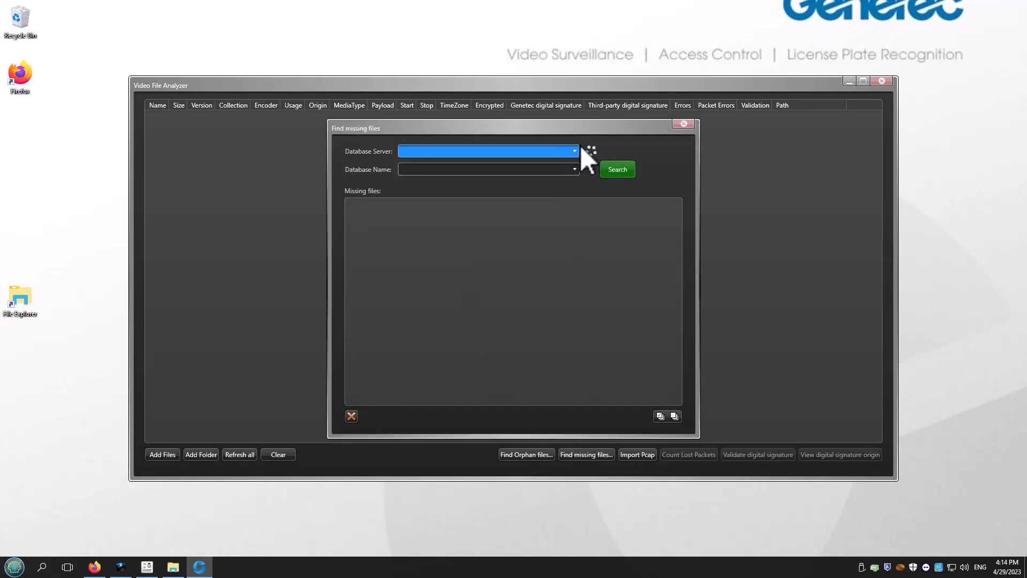
pyautogui.moveTo(586, 169)
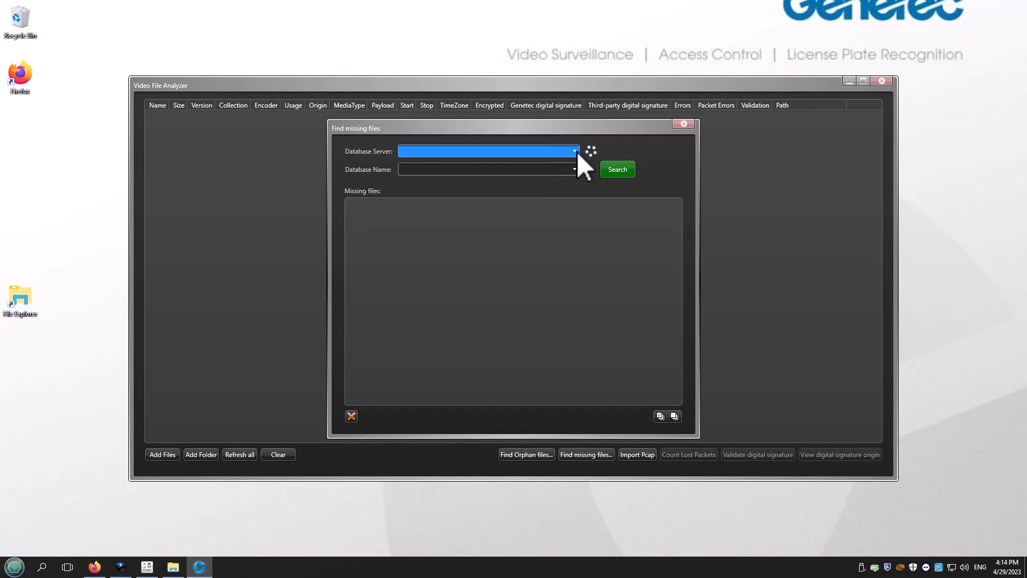
pyautogui.click(572, 150)
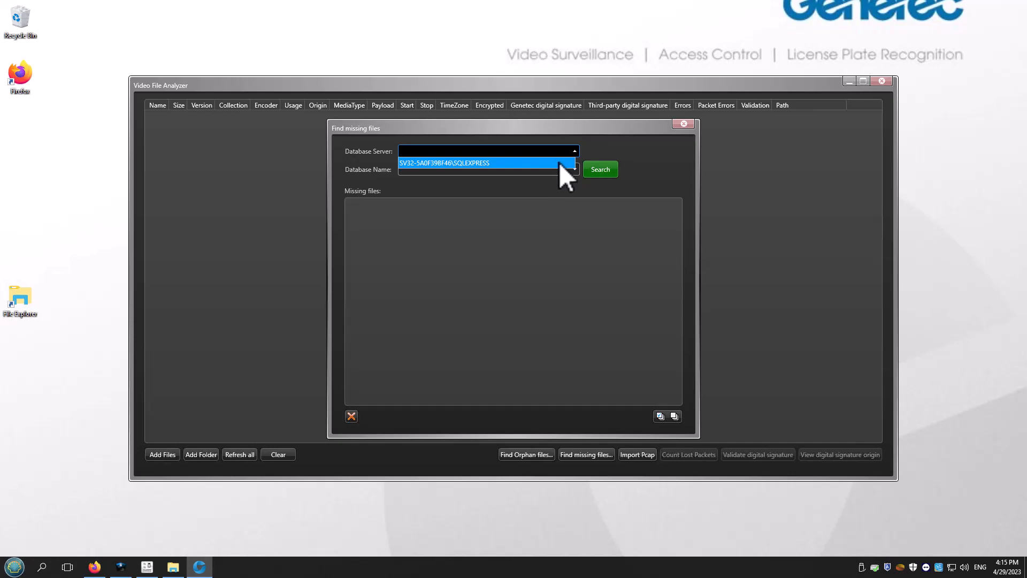
pyautogui.click(598, 169)
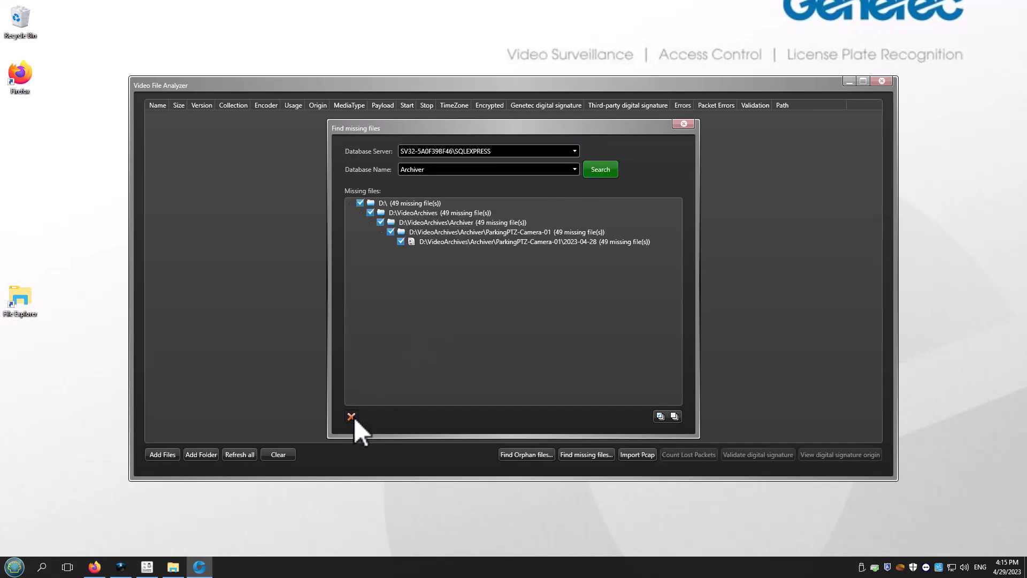
pyautogui.click(351, 417)
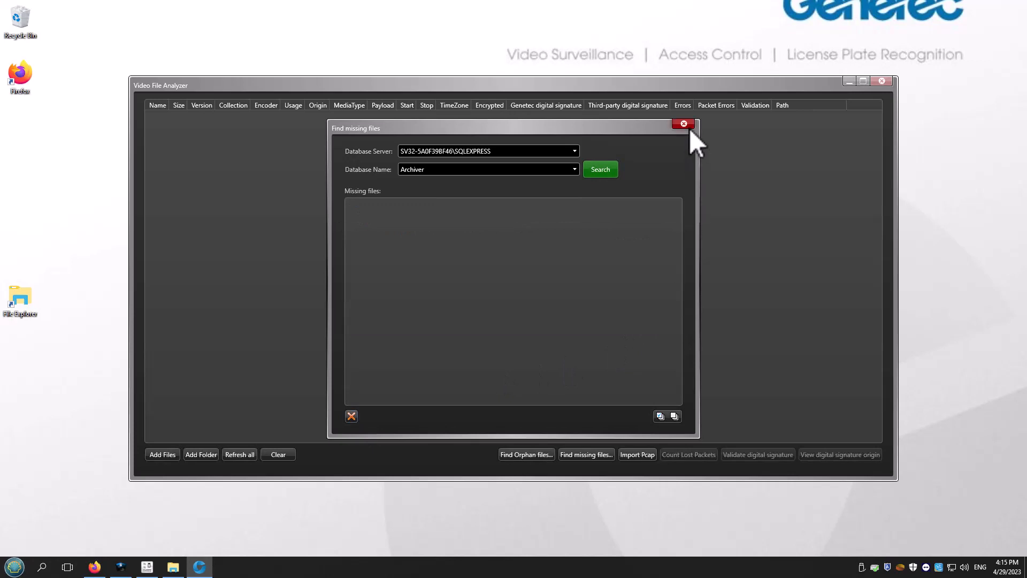
pyautogui.click(683, 123)
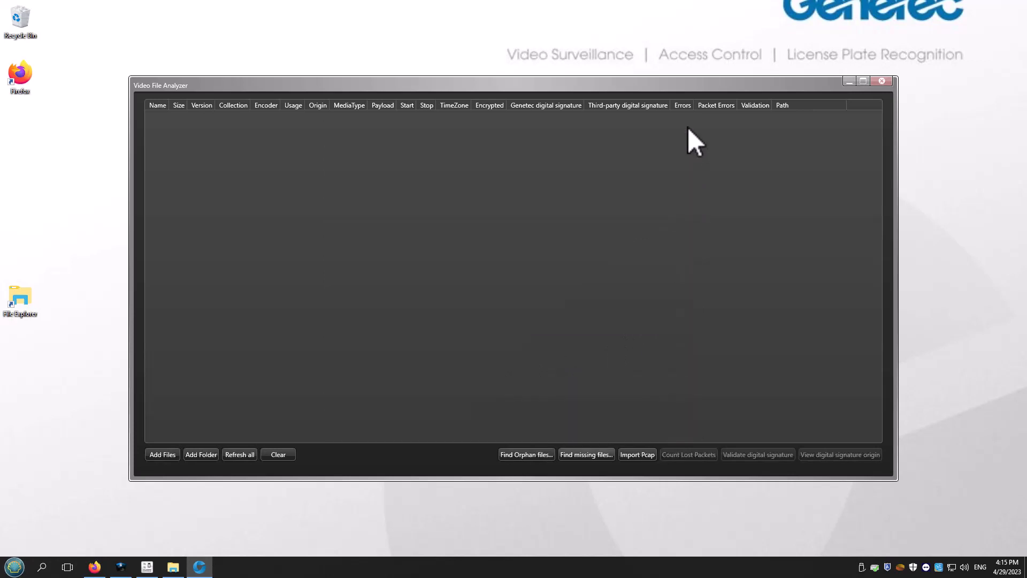
pyautogui.moveTo(528, 454)
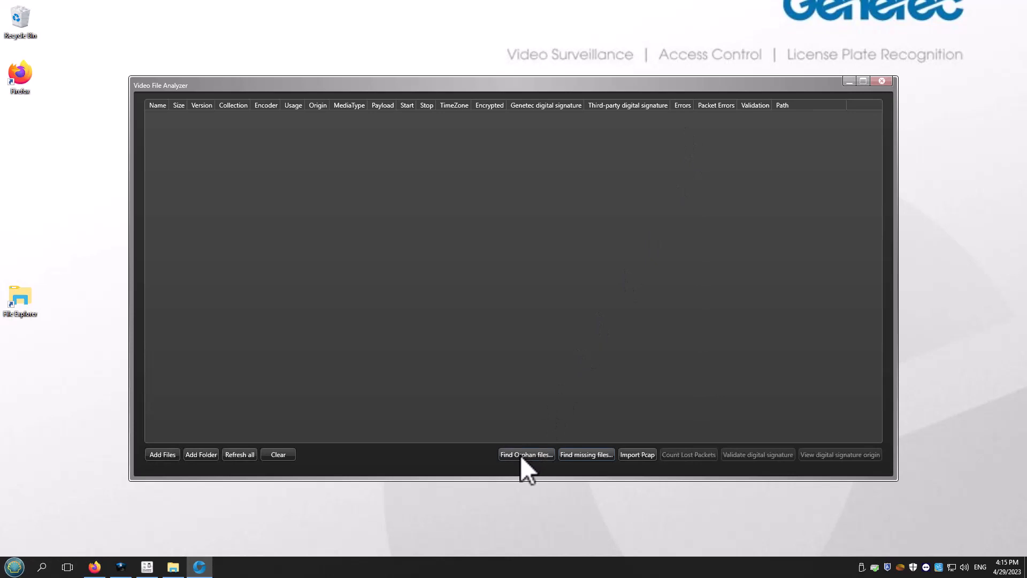
# Step: Set up Find Orphan files on the Archiver database to scan P:\VideoArchives\Archiver
pyautogui.click(526, 454)
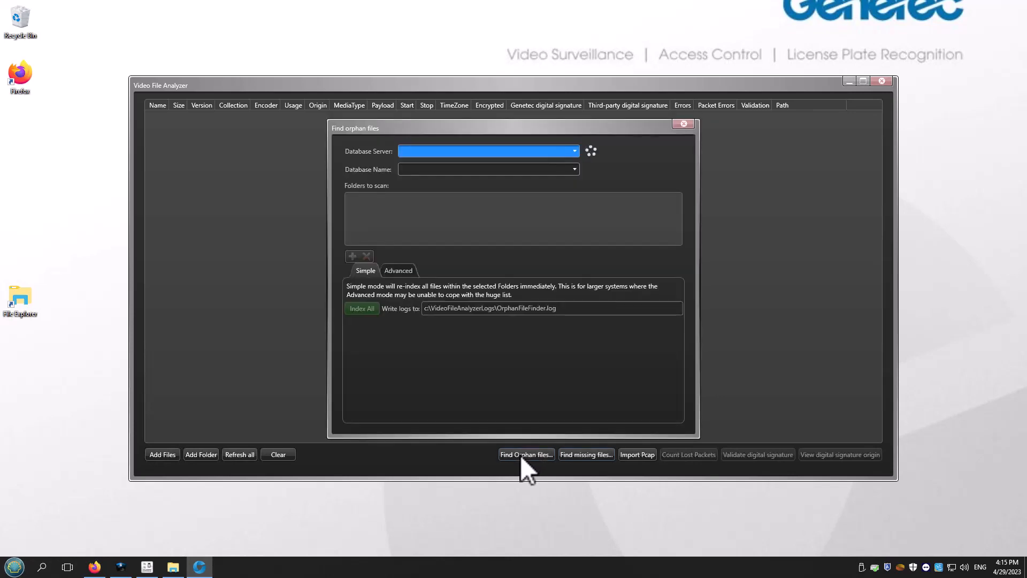
pyautogui.moveTo(586, 199)
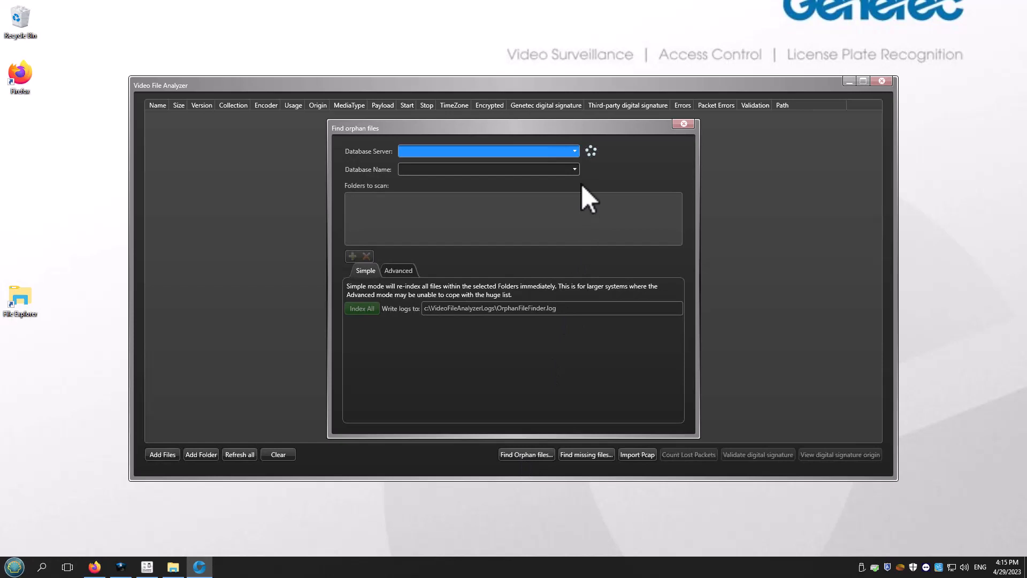
pyautogui.click(573, 151)
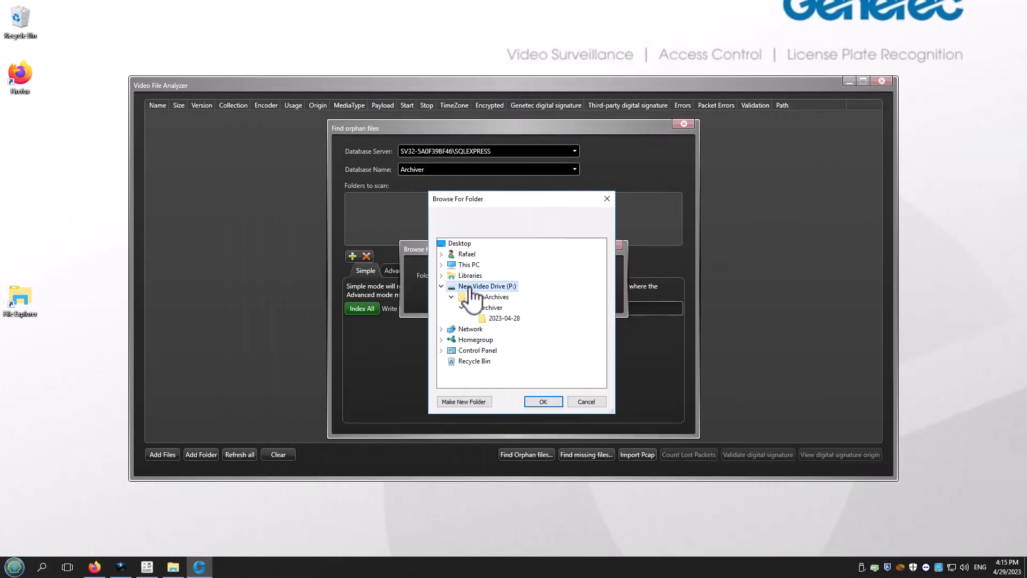
pyautogui.click(497, 297)
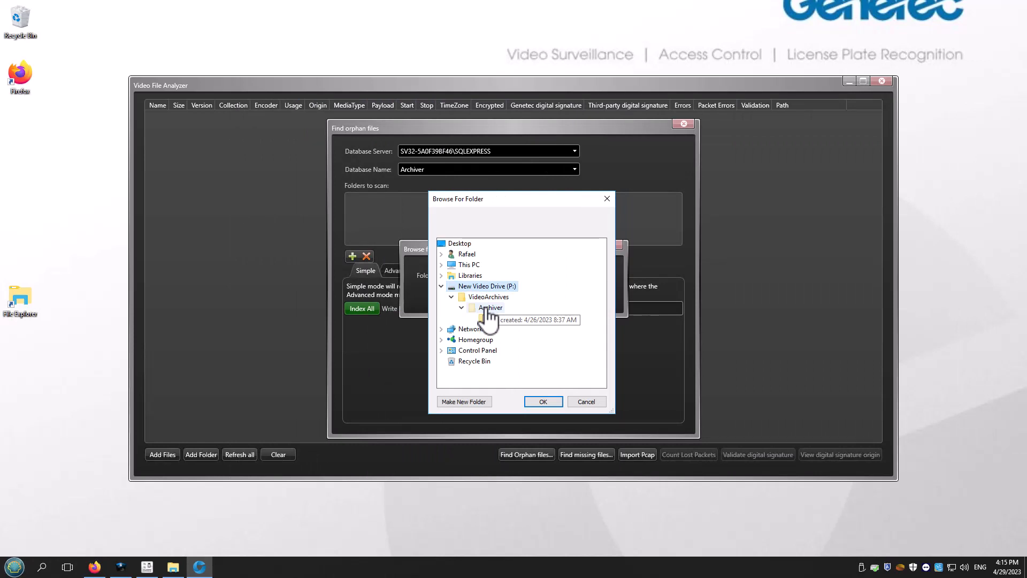
pyautogui.click(462, 307)
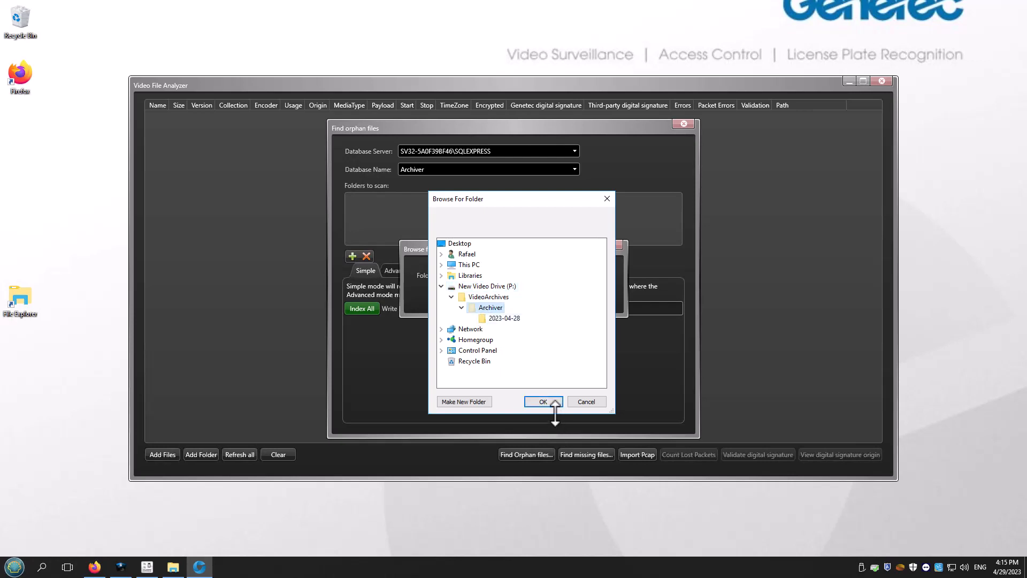
pyautogui.click(542, 400)
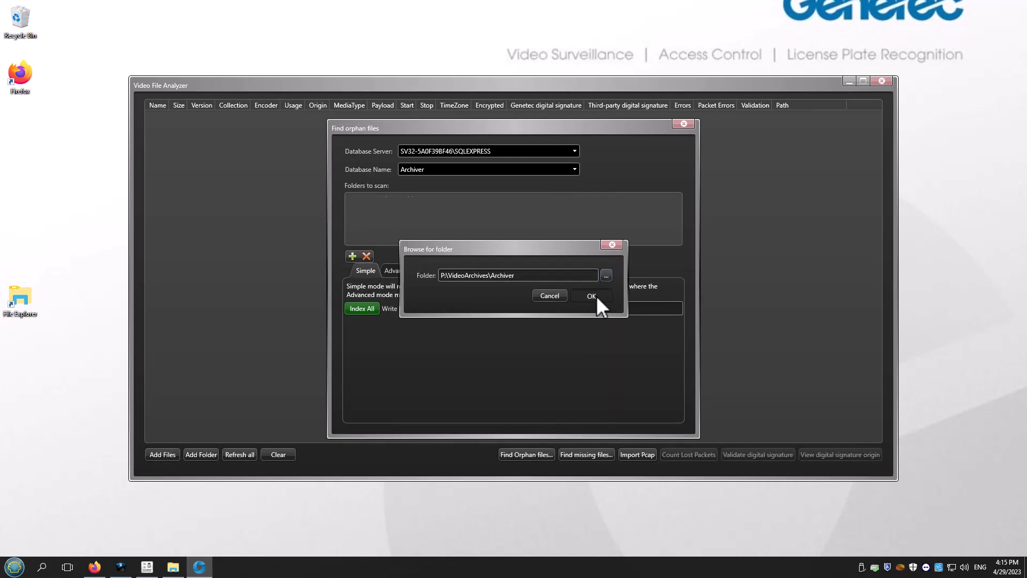
# Step: Add the P: Archiver folder and run an Advanced-mode search for orphan files
pyautogui.click(590, 295)
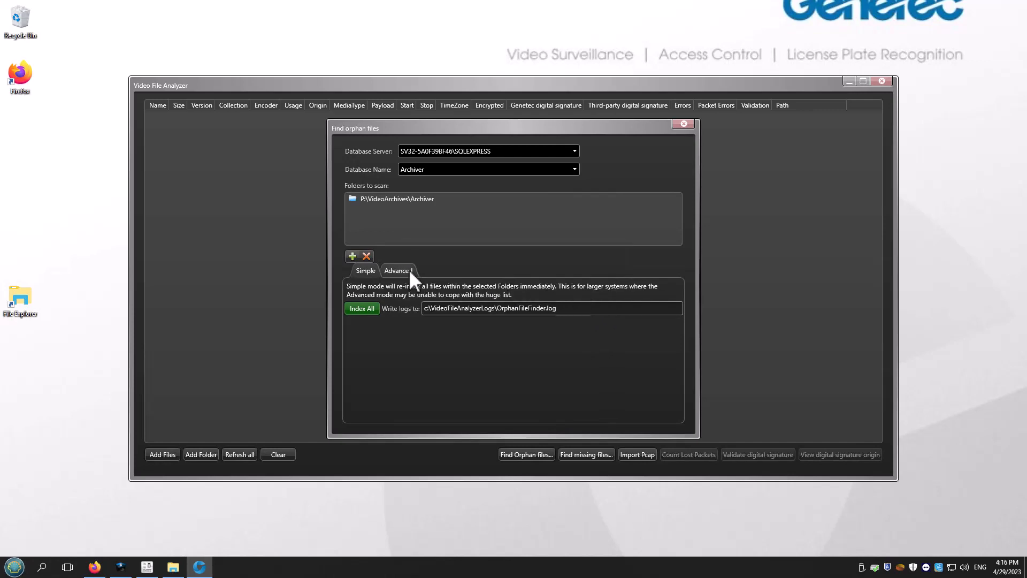
pyautogui.click(397, 269)
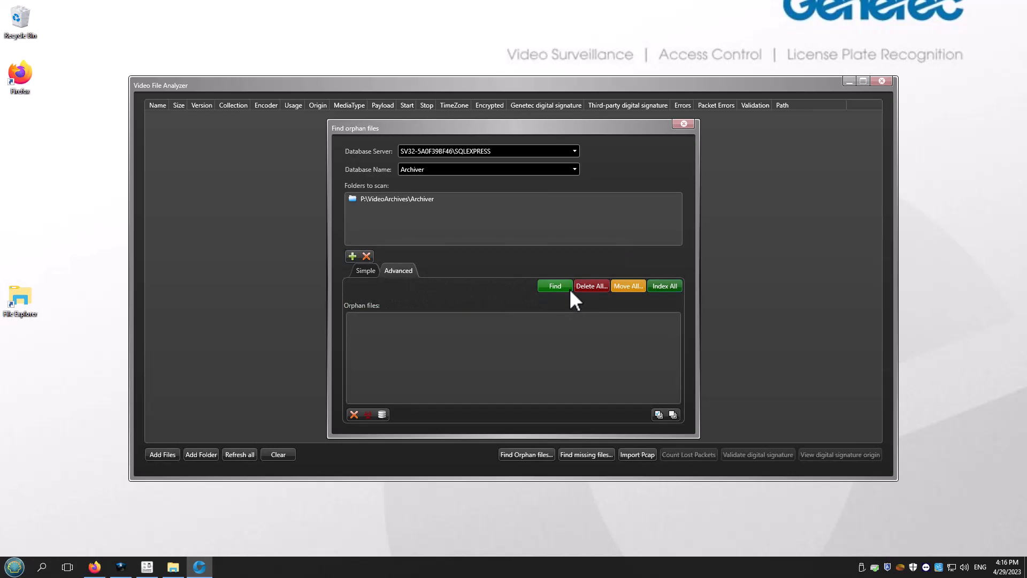
pyautogui.click(553, 286)
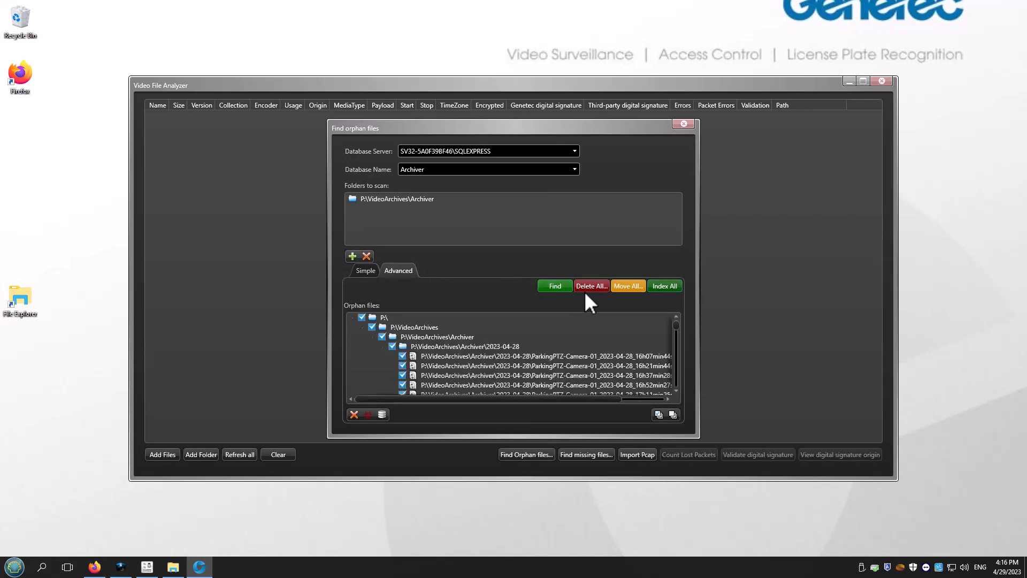
pyautogui.moveTo(681, 327)
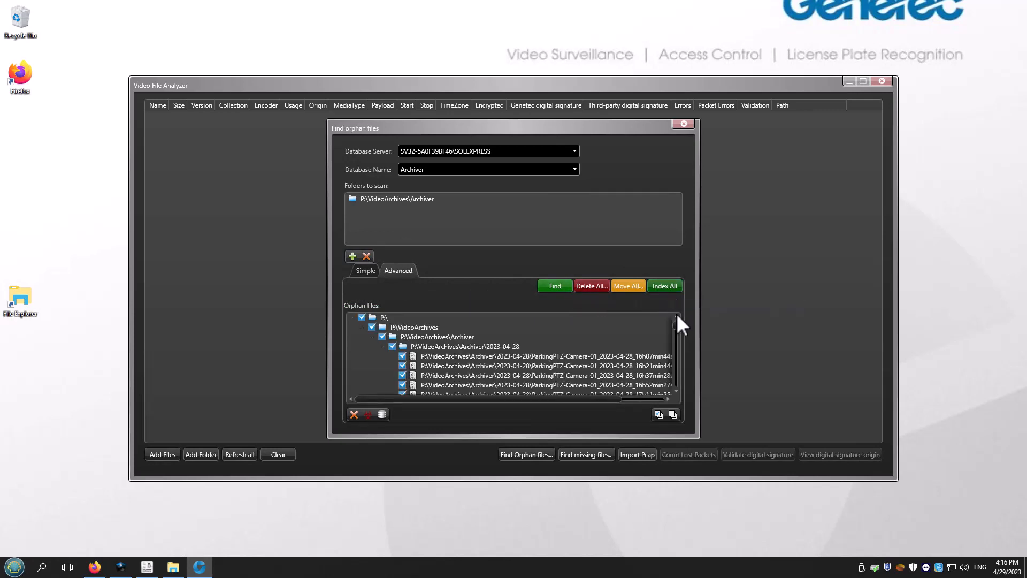
# Step: Index all 49 found orphan files, acknowledge the result, and close the window
pyautogui.scroll(-3)
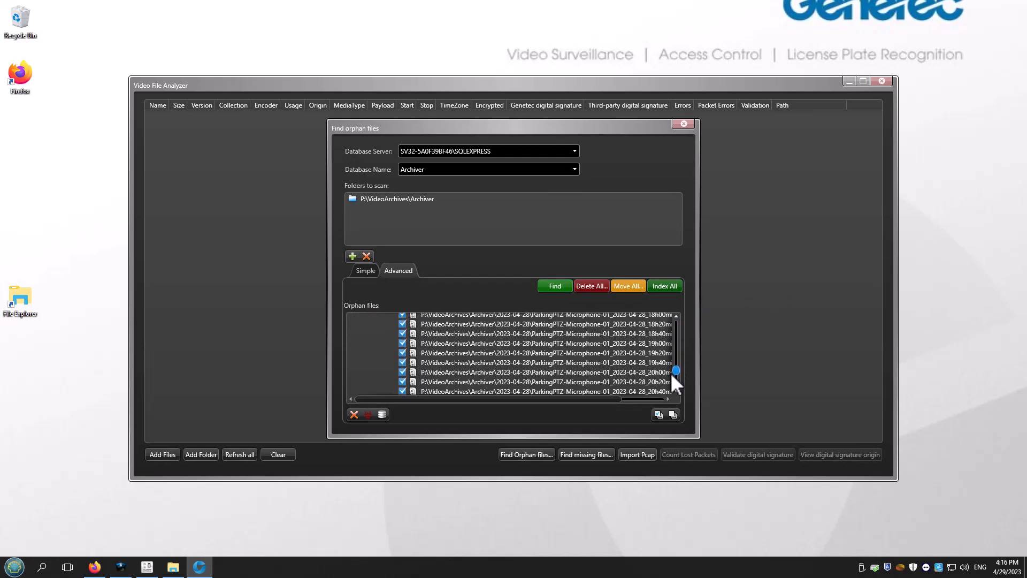
pyautogui.scroll(3)
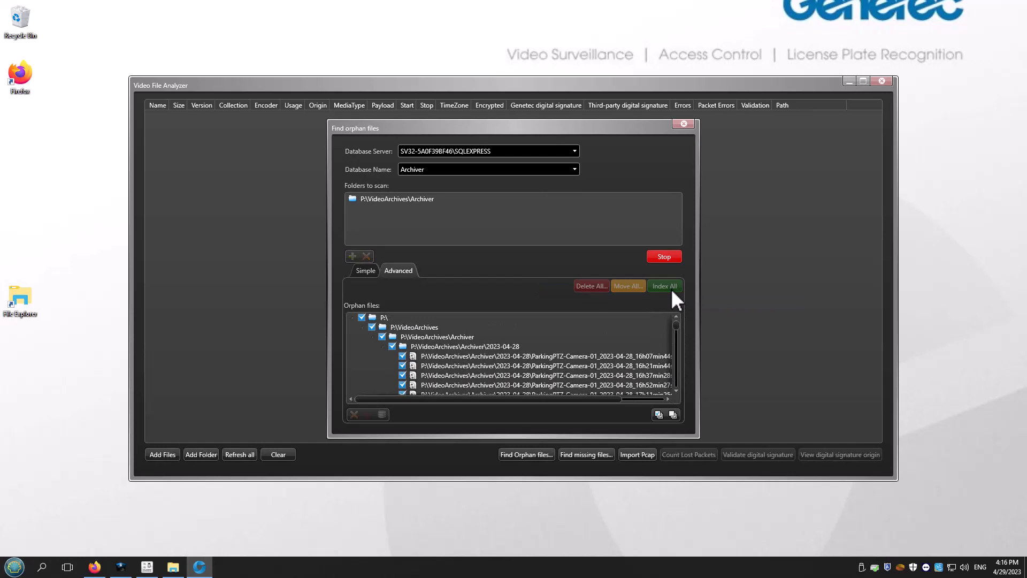
pyautogui.click(663, 286)
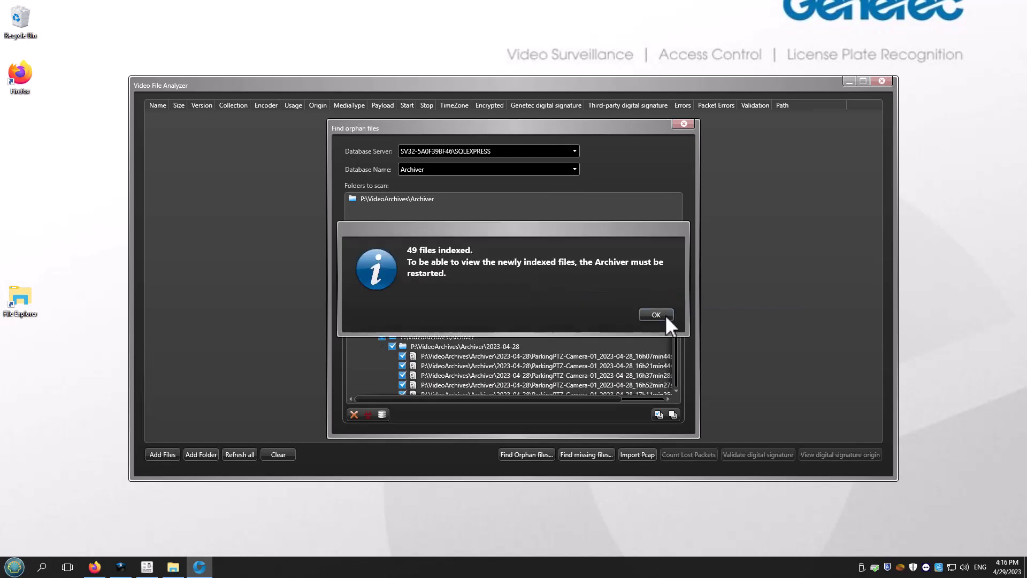
pyautogui.click(654, 314)
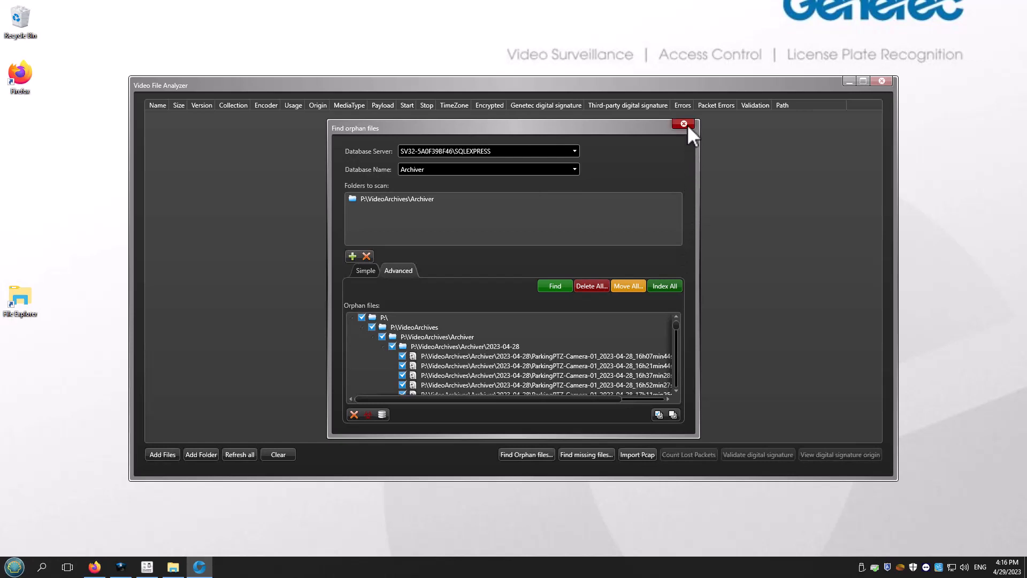
pyautogui.click(683, 123)
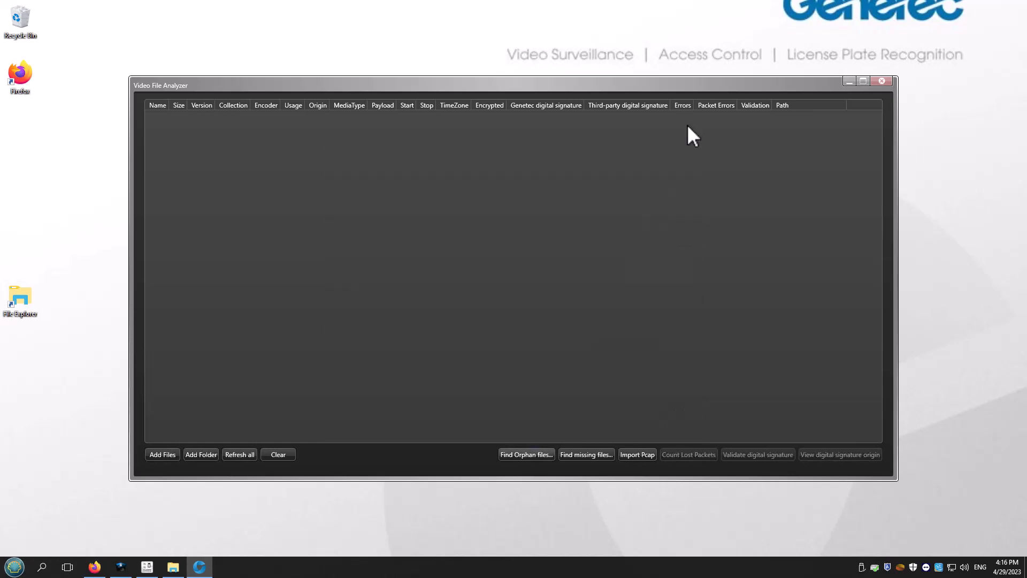